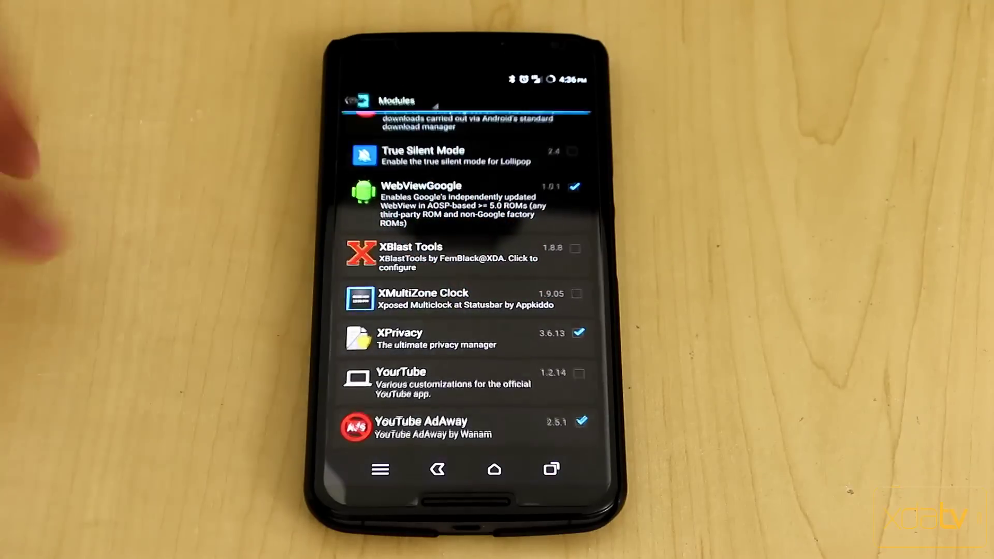
# Step: Launch XPrivacy from the Xposed Installer modules list to reach its app list
pyautogui.click(400, 338)
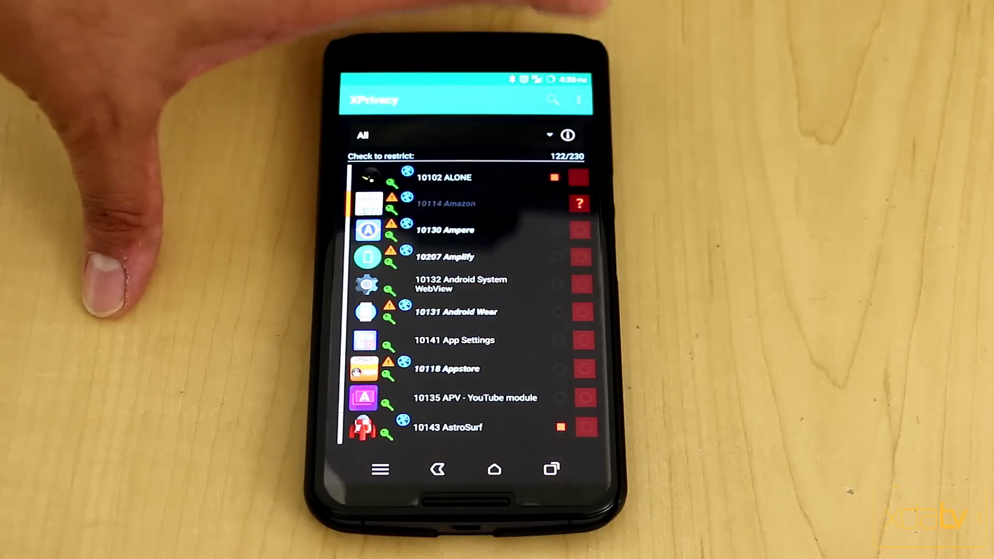
# Step: Review XPrivacy's settings down to the cache, data-clearing and Fake Data options
pyautogui.click(578, 99)
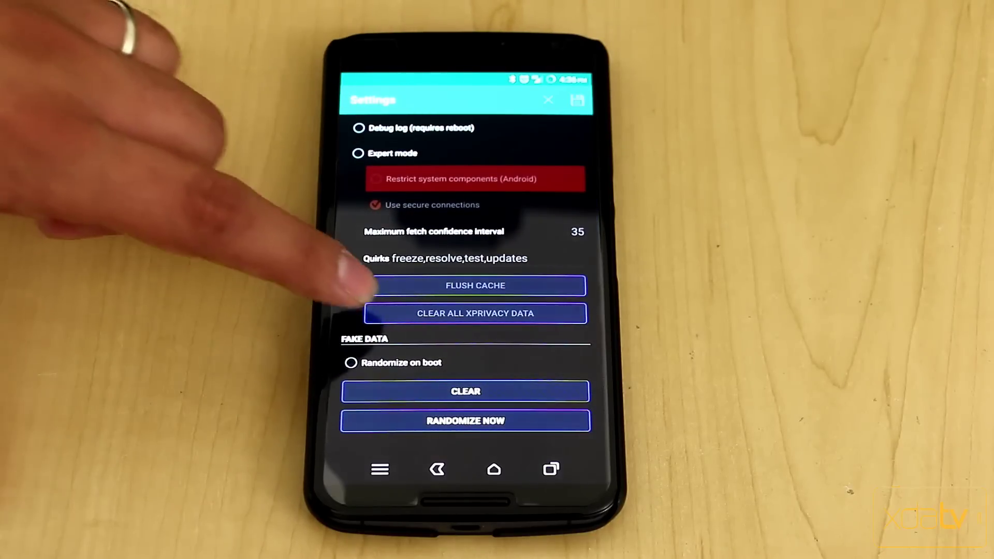
pyautogui.scroll(-3)
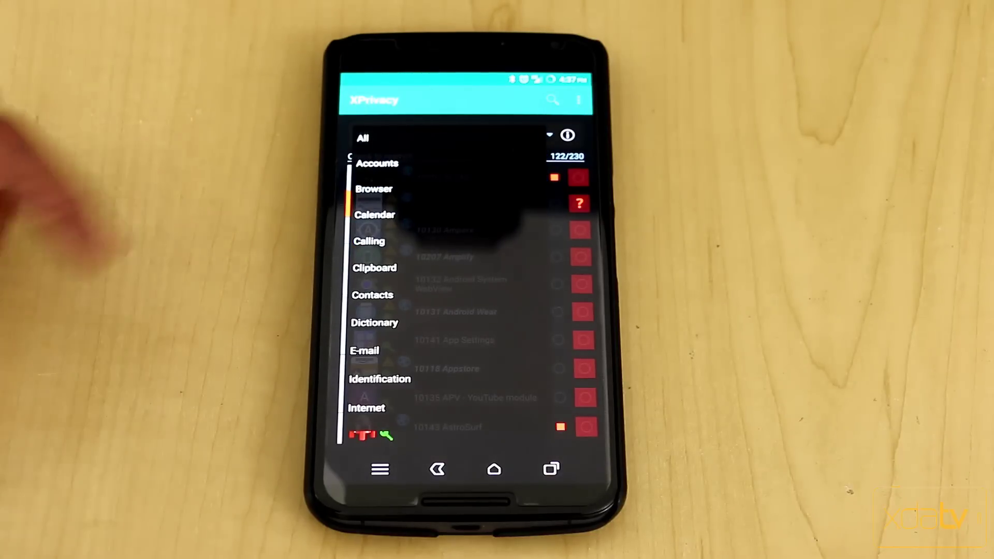
pyautogui.click(375, 216)
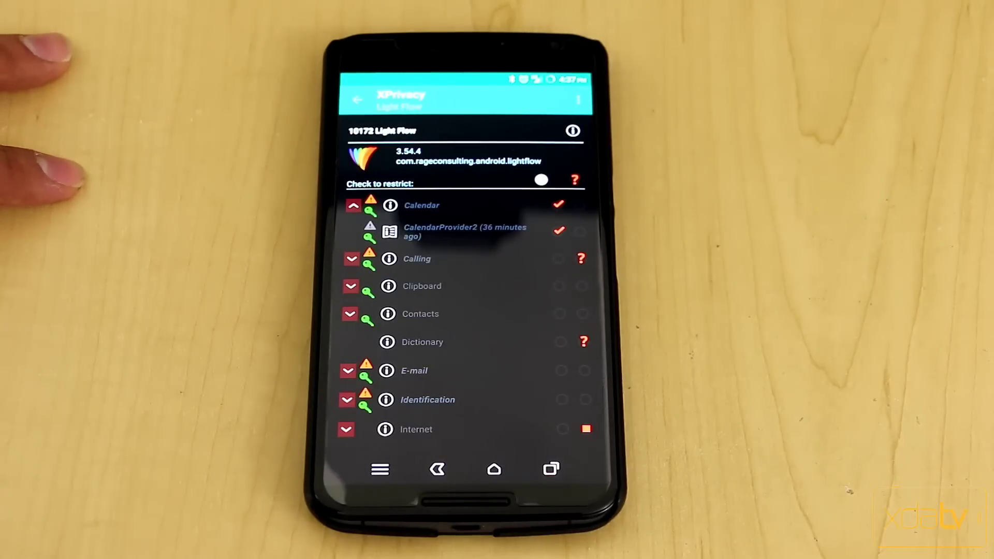
# Step: Show the overflow options for Light Flow's restriction page
pyautogui.scroll(-3)
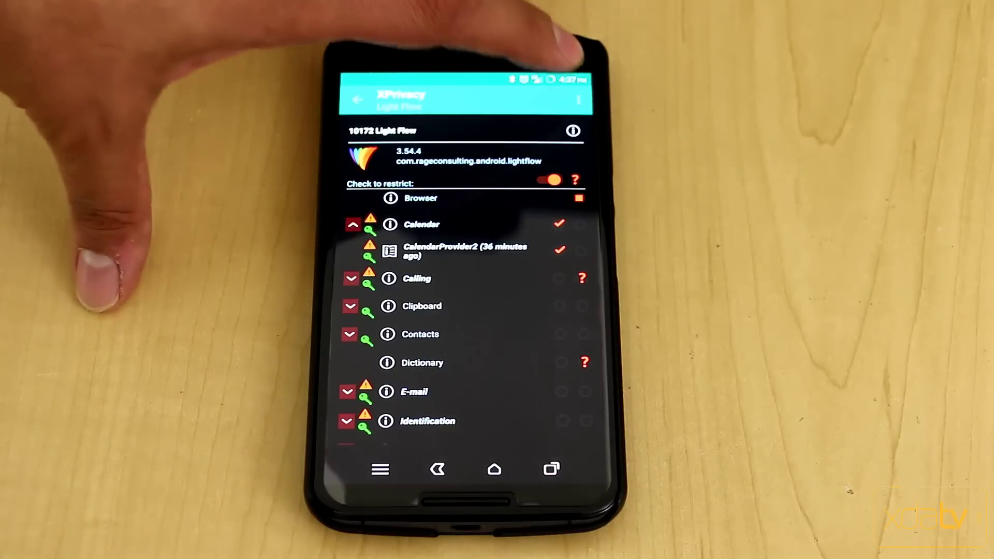
pyautogui.click(568, 98)
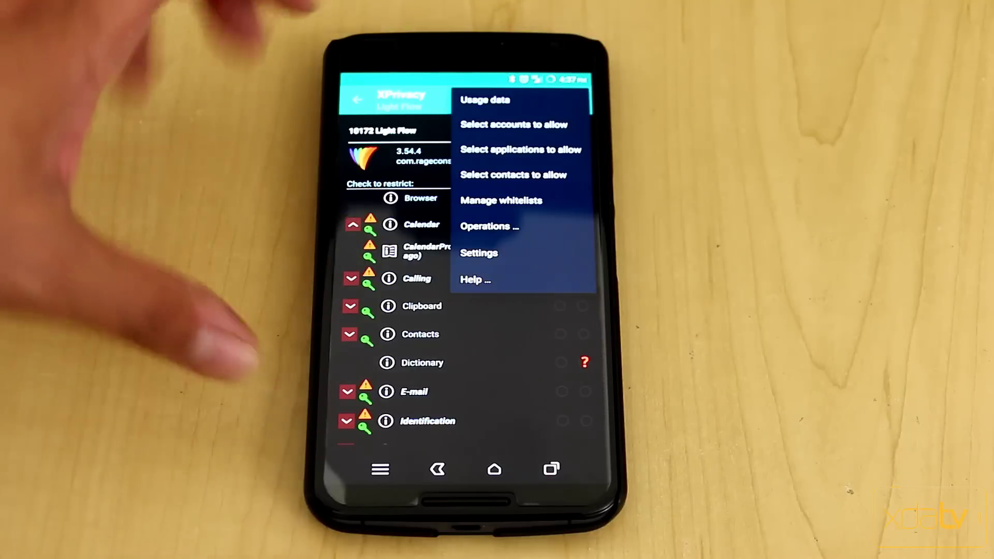
# Step: View Light Flow's usage data log, then go to XPrivacy's settings page
pyautogui.click(485, 99)
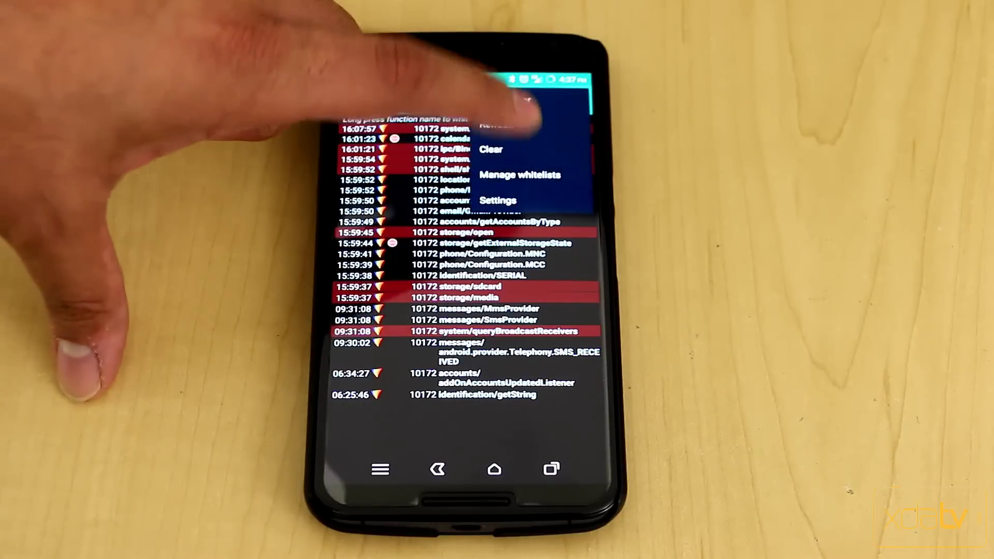
pyautogui.click(498, 201)
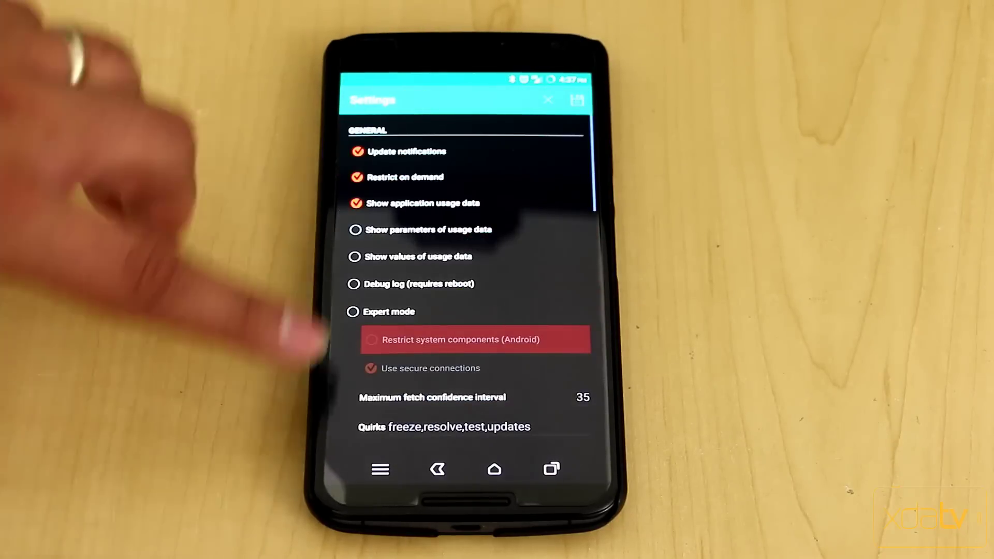
pyautogui.scroll(-3)
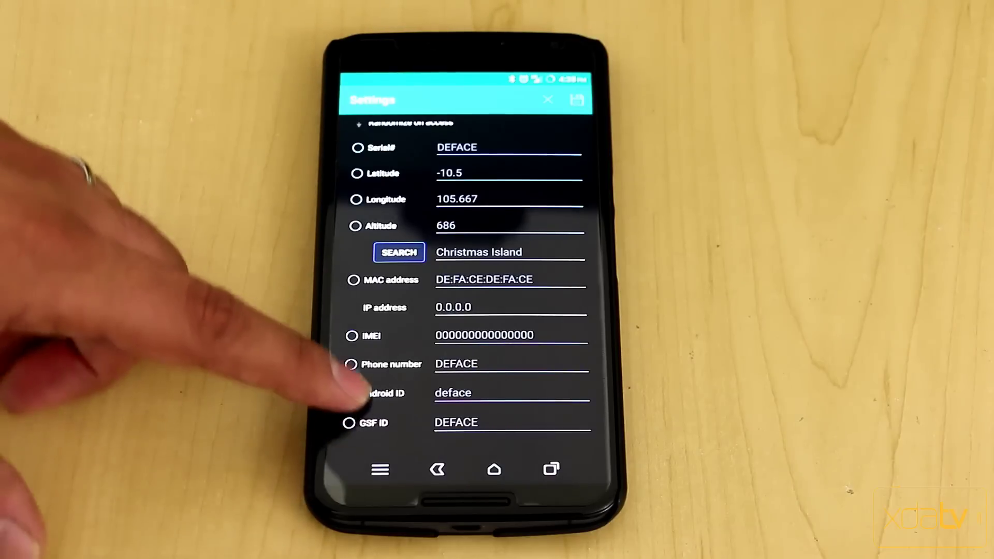
pyautogui.scroll(-3)
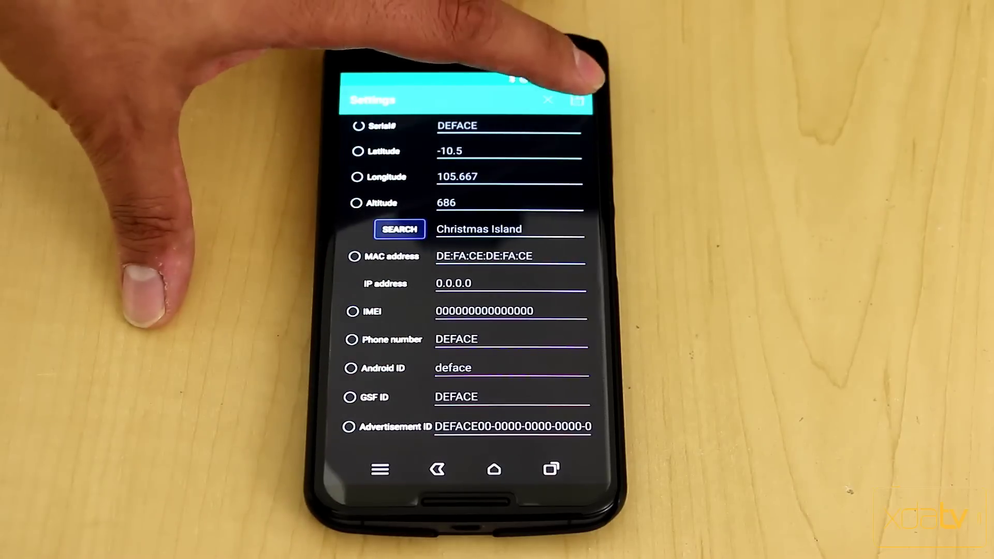